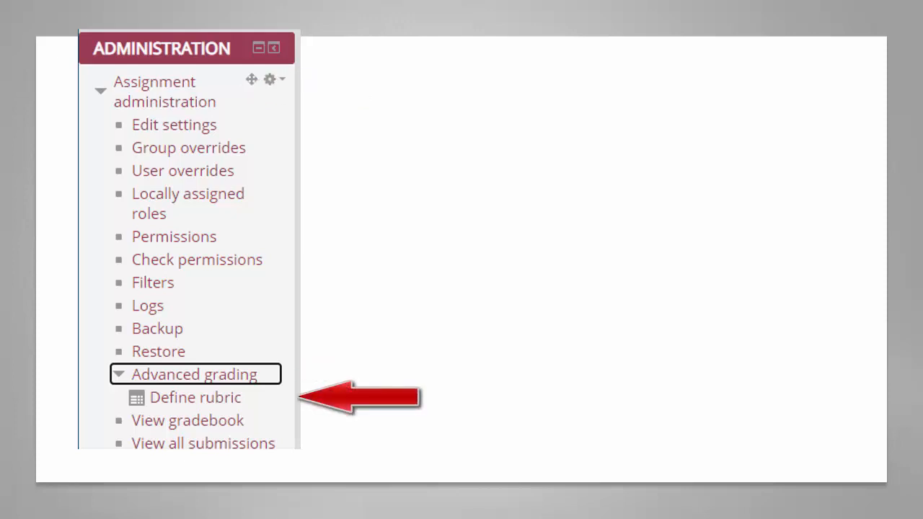
# Expand Advanced grading in the Administration block to reach the rubric settings
pyautogui.click(194, 398)
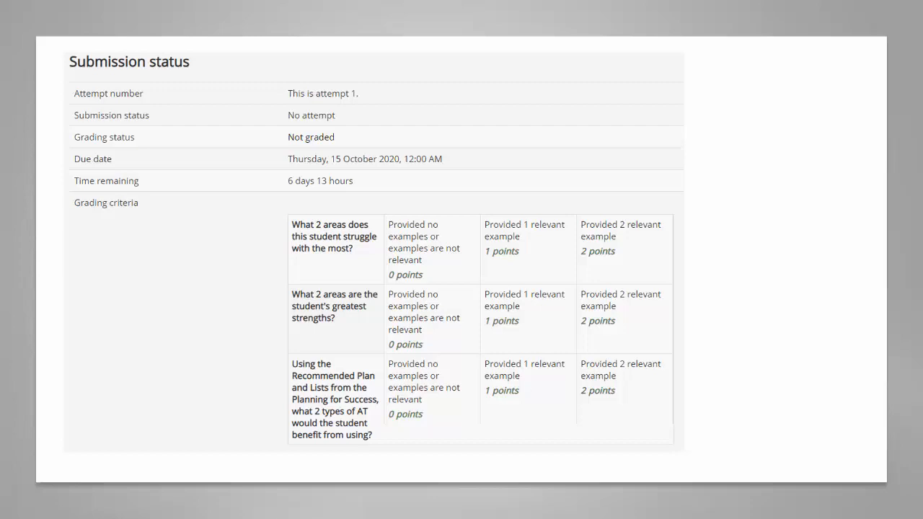
# Scroll down the Assignment 2.2 page to its instructions and marks table
pyautogui.scroll(-3)
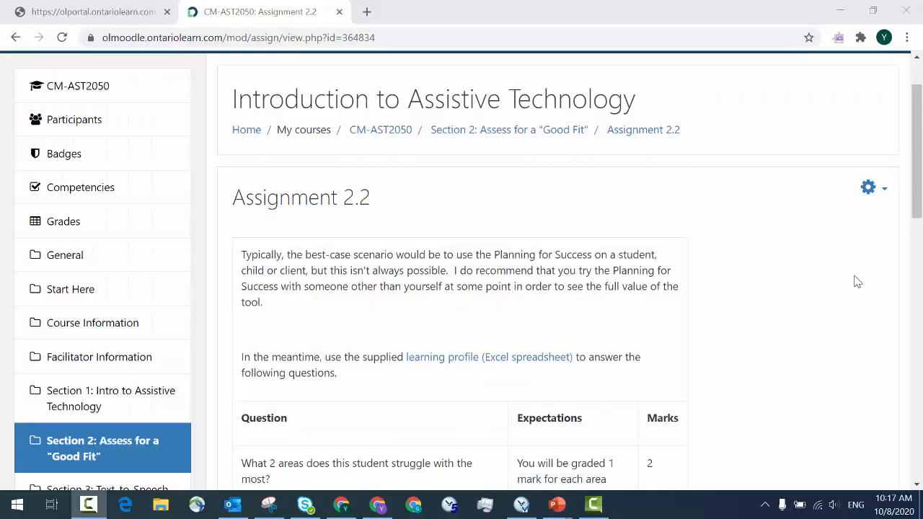
# Scroll to the Grading summary showing 21 participants, 14 submitted, 14 needing grading
pyautogui.scroll(-3)
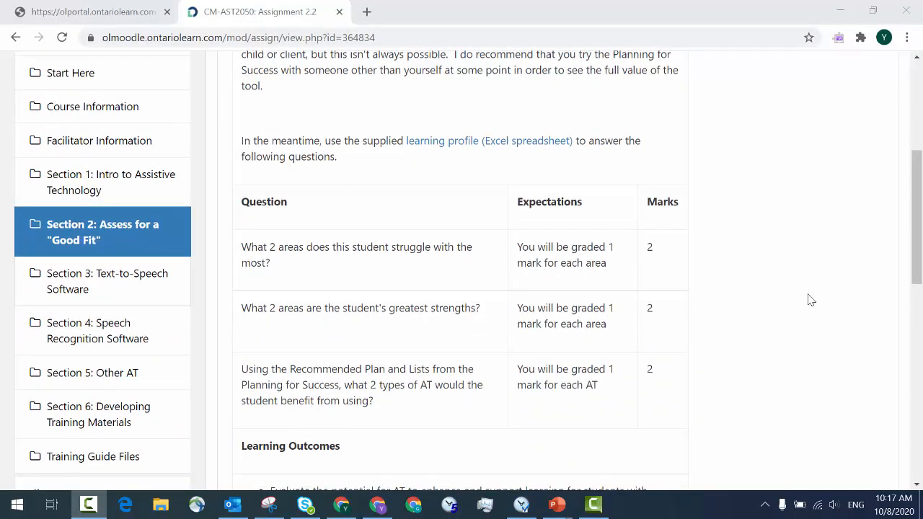
pyautogui.scroll(-3)
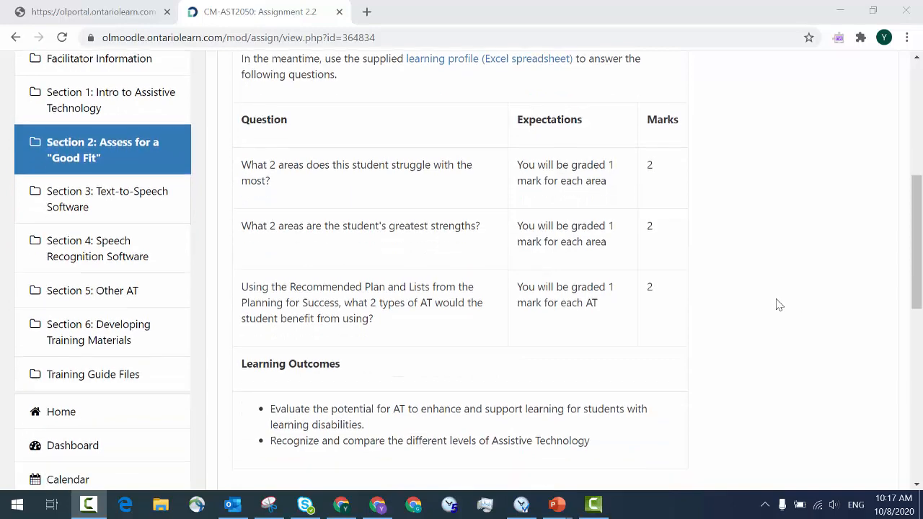
pyautogui.scroll(-3)
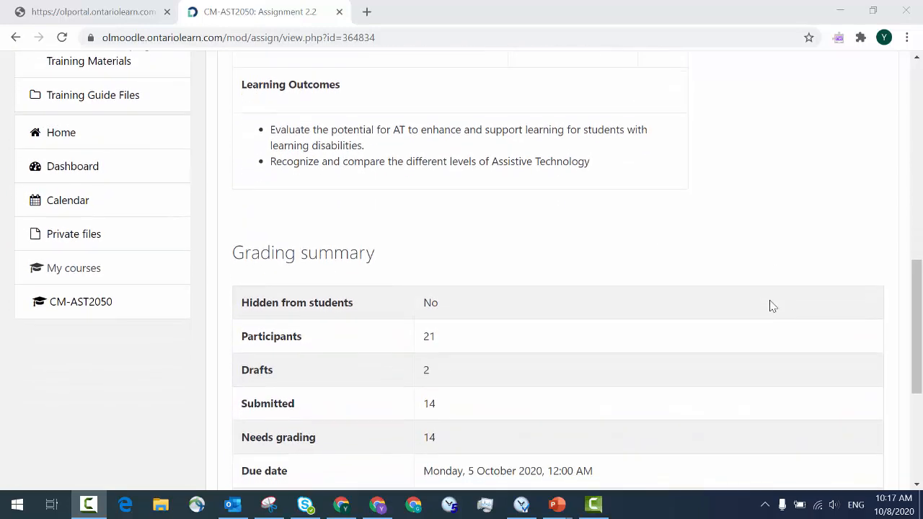
pyautogui.scroll(-3)
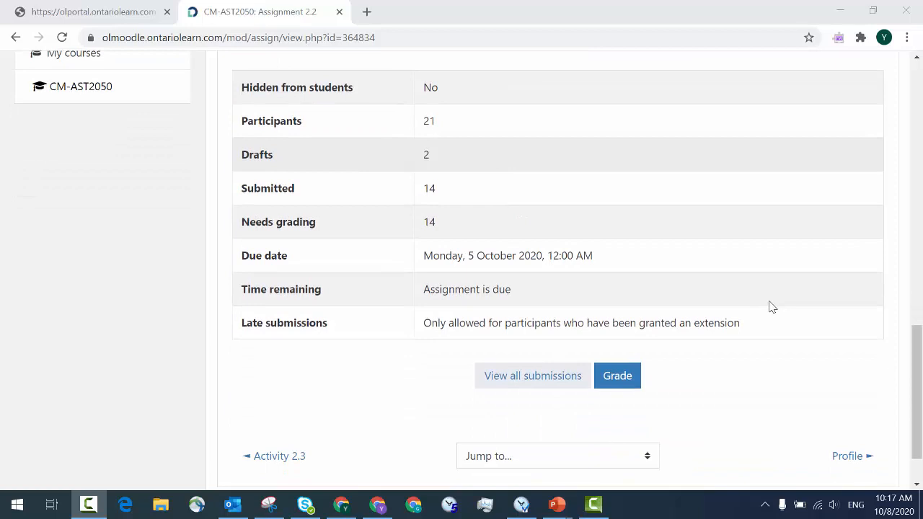
pyautogui.moveTo(532, 375)
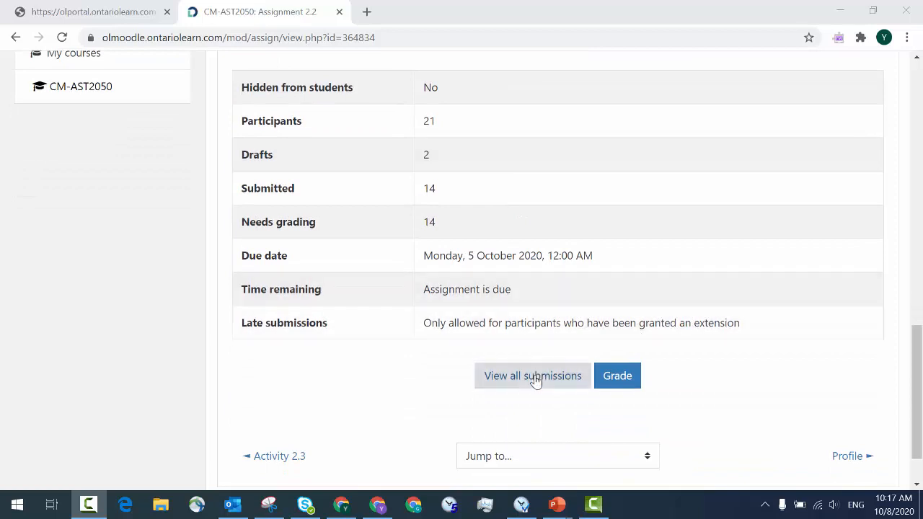
pyautogui.moveTo(532, 375)
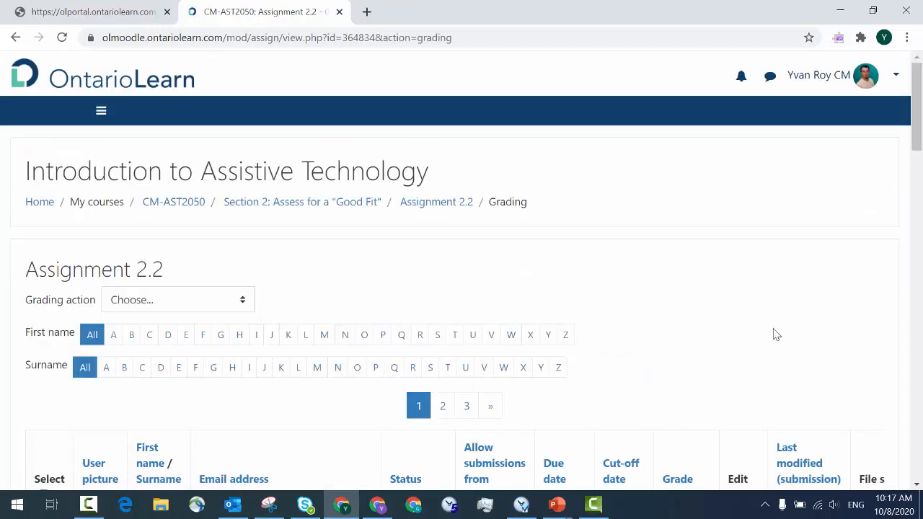
# Start grading the first participant from the Assignment 2.2 grading table
pyautogui.scroll(-3)
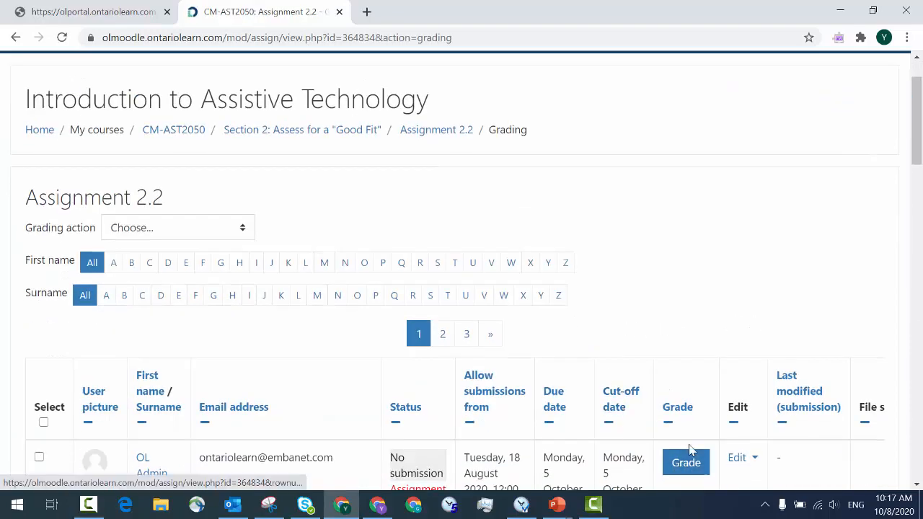
pyautogui.scroll(-3)
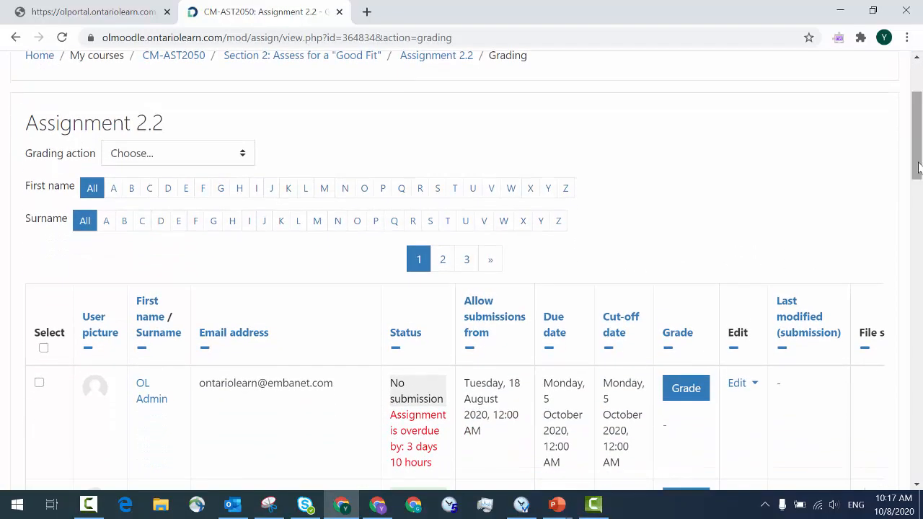
pyautogui.click(687, 387)
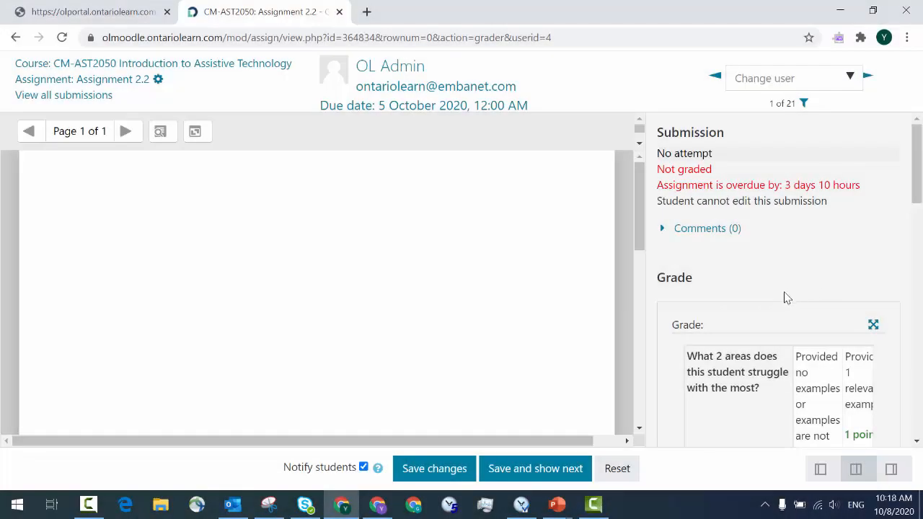
# Collapse the review panel so only the grading panel fills the page
pyautogui.scroll(-3)
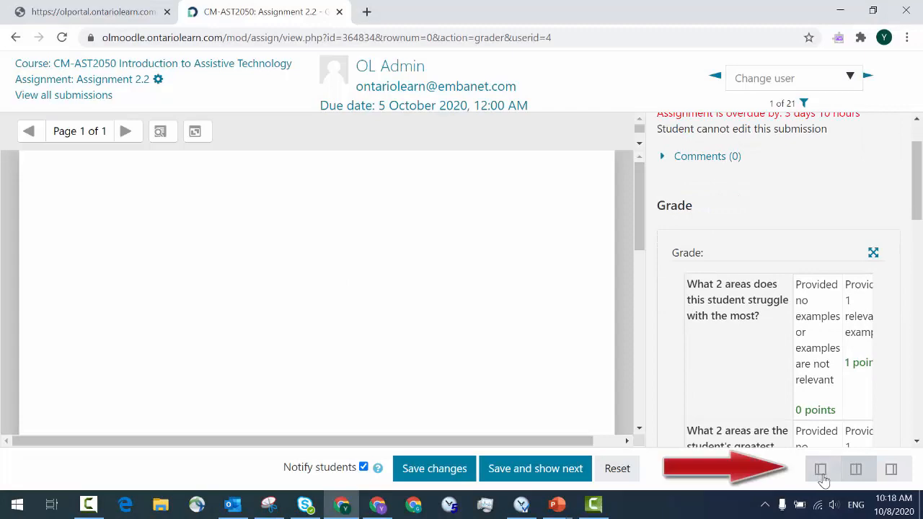
pyautogui.click(822, 469)
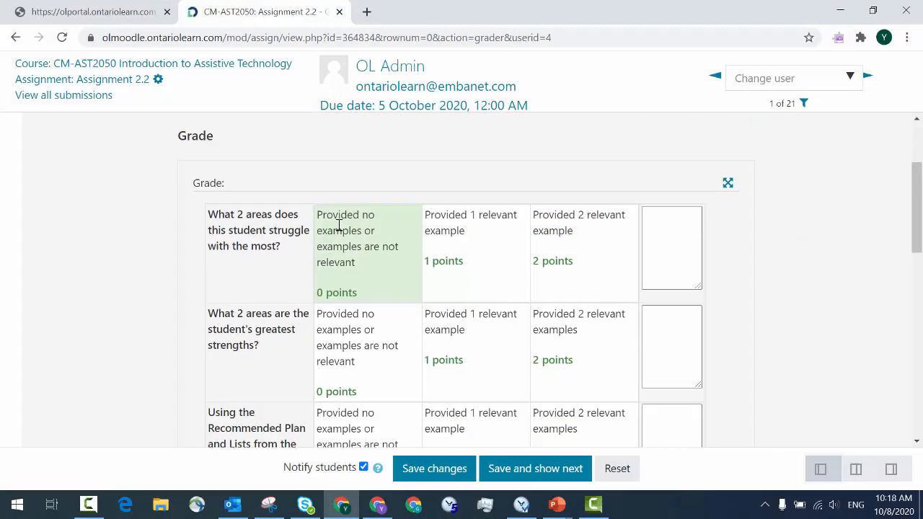
pyautogui.scroll(-3)
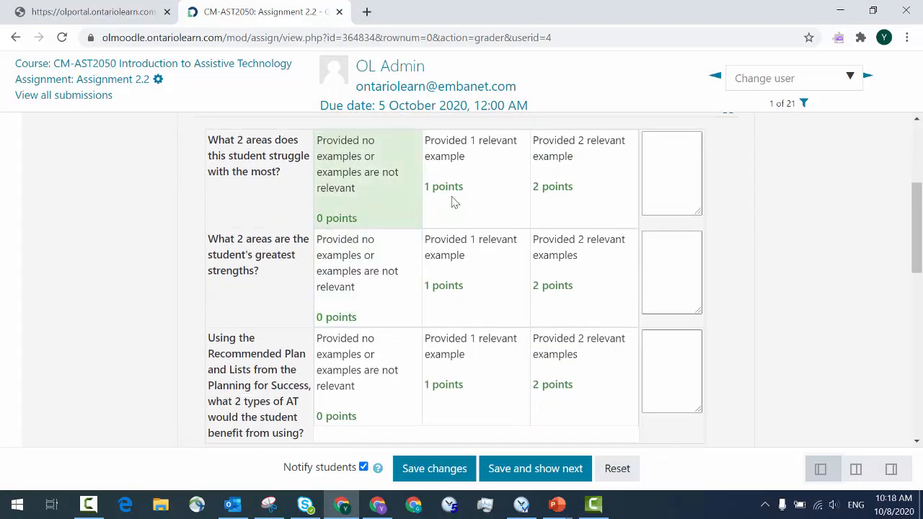
# Award 1, 2 and 0 points across the three rubric questions and turn off Notify students
pyautogui.click(476, 177)
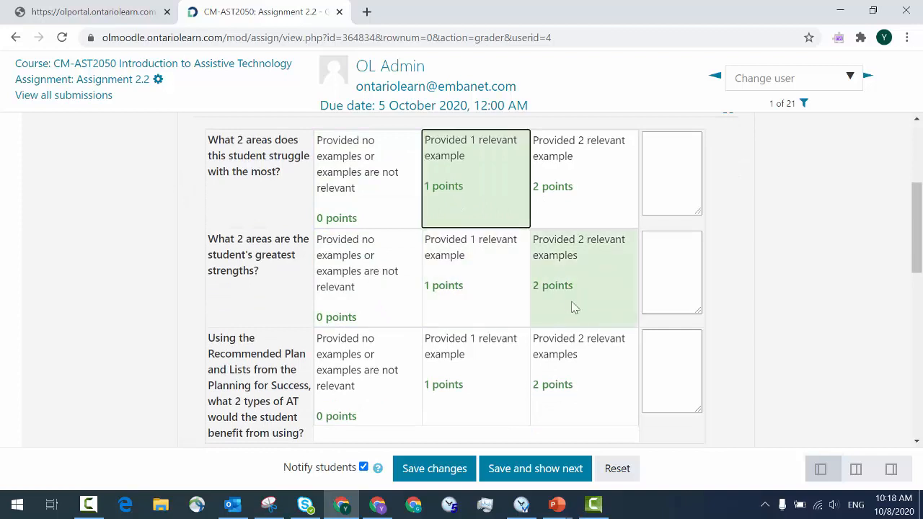
pyautogui.click(583, 276)
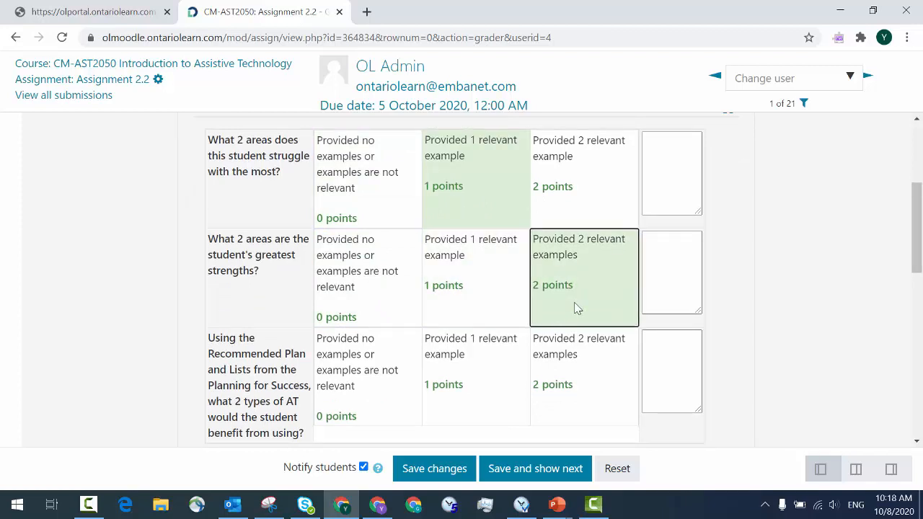
pyautogui.click(358, 375)
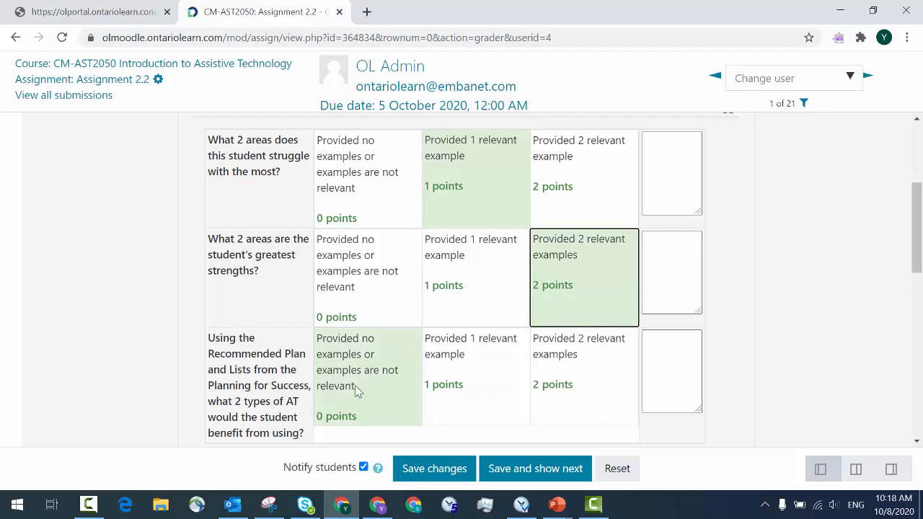
pyautogui.click(367, 375)
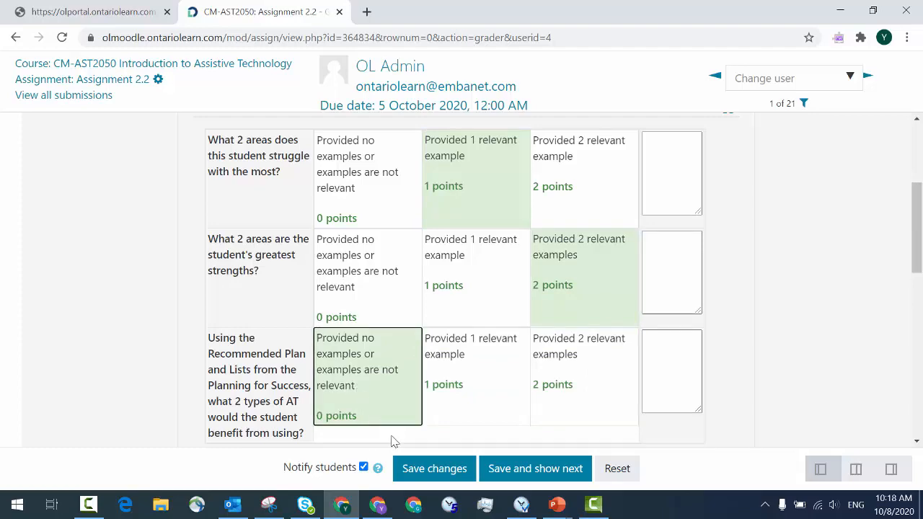
pyautogui.click(434, 469)
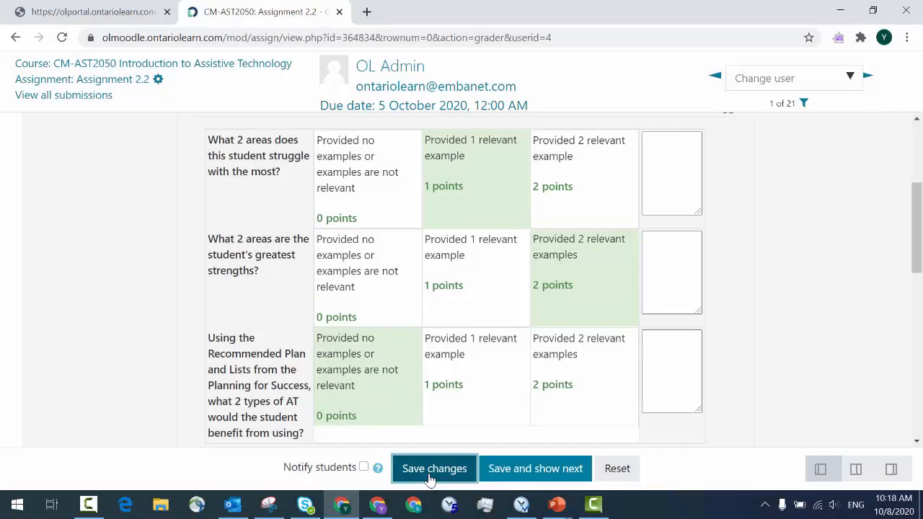
# Save the rubric grade and dismiss the Changes saved confirmation
pyautogui.click(435, 467)
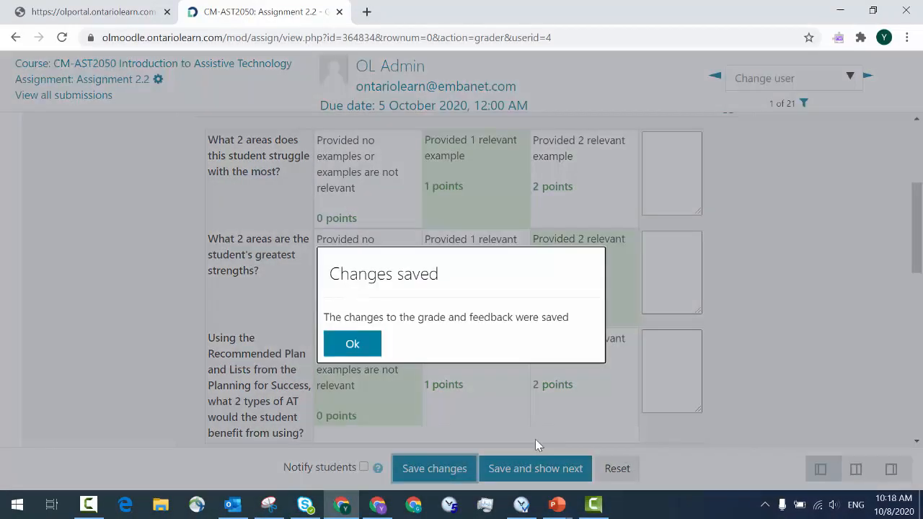
pyautogui.scroll(3)
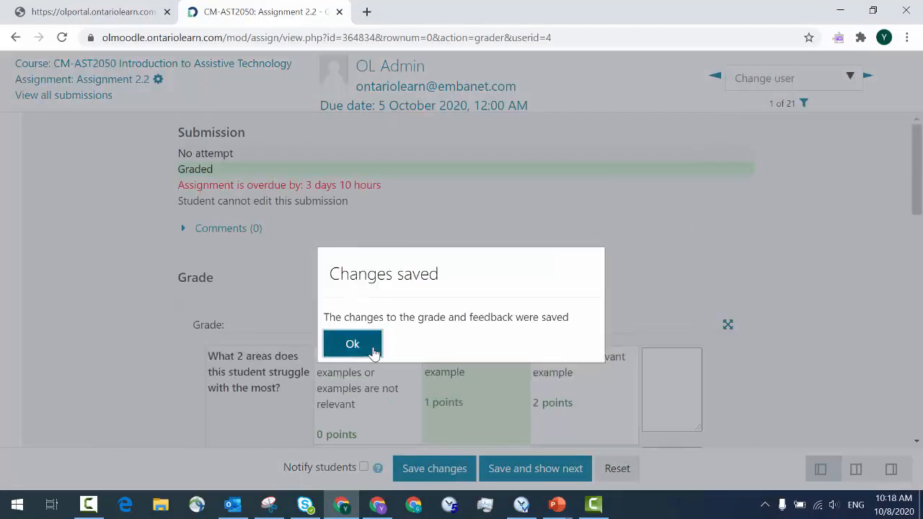
pyautogui.click(351, 343)
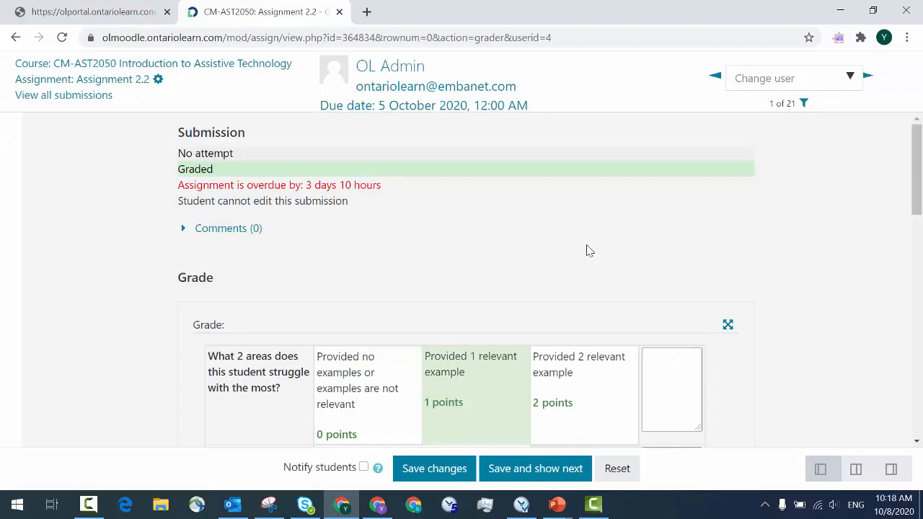
# Check the submission now reads Graded with a gradebook grade of 3.00
pyautogui.scroll(-3)
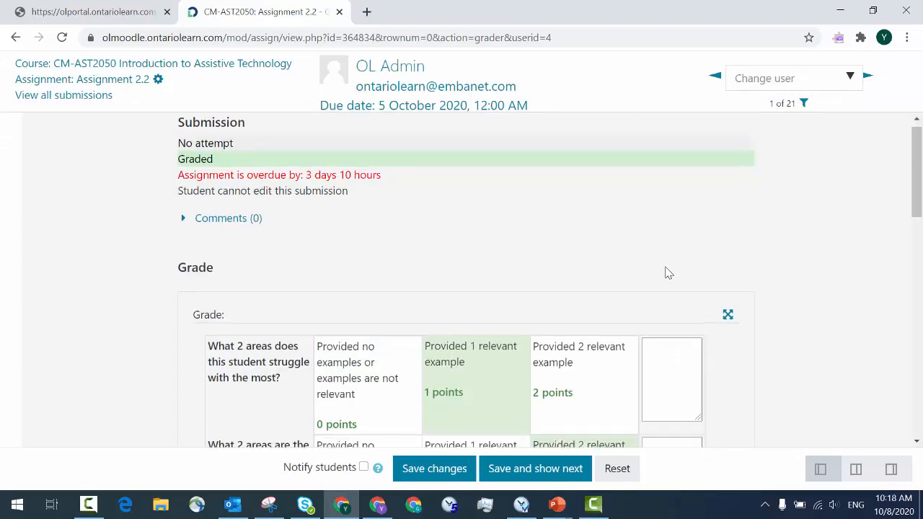
pyautogui.scroll(-3)
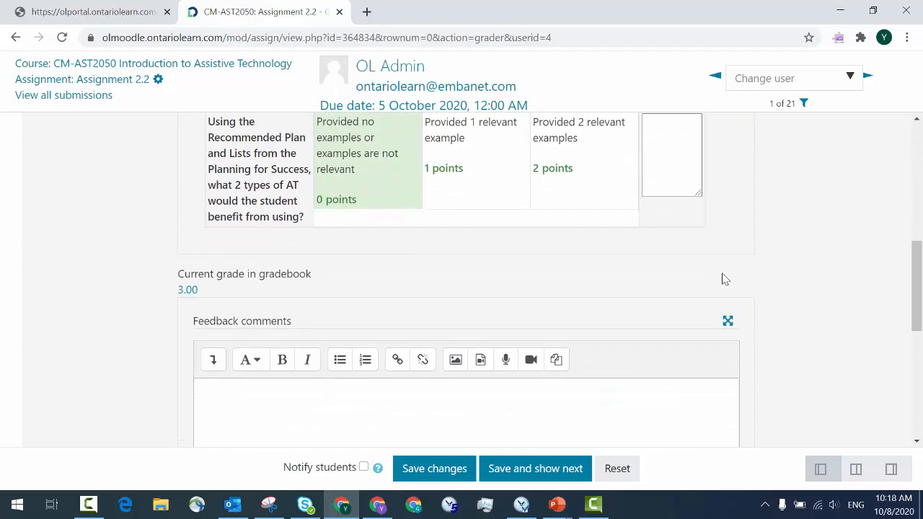
pyautogui.scroll(-3)
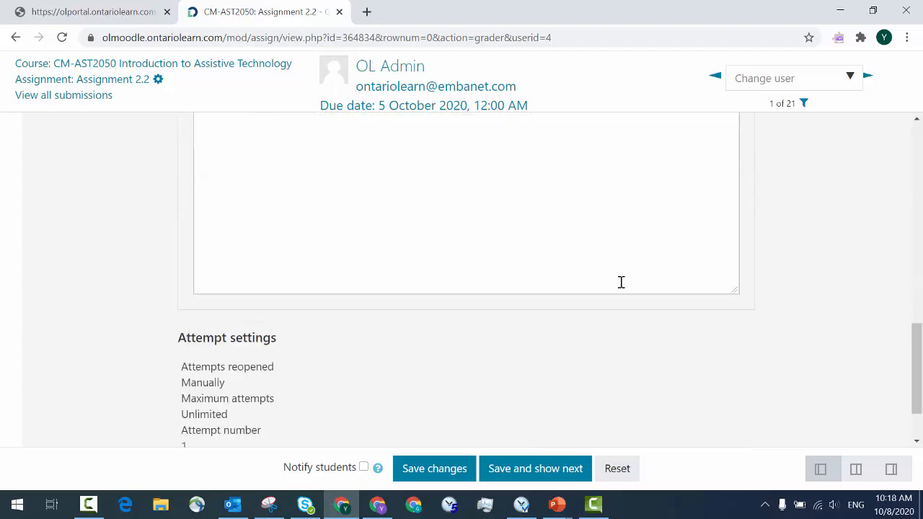
pyautogui.scroll(3)
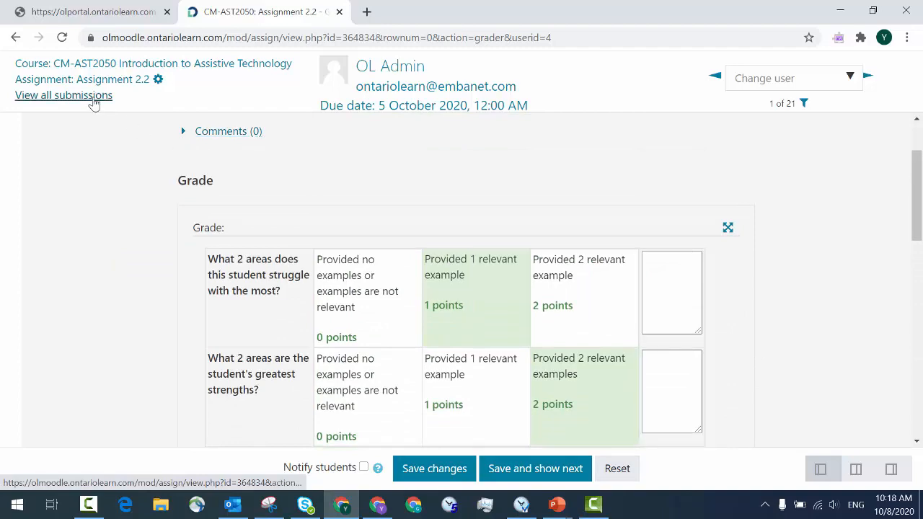
# Return to the submissions list, where the first participant shows Graded with 3.00 / 6.00
pyautogui.click(64, 95)
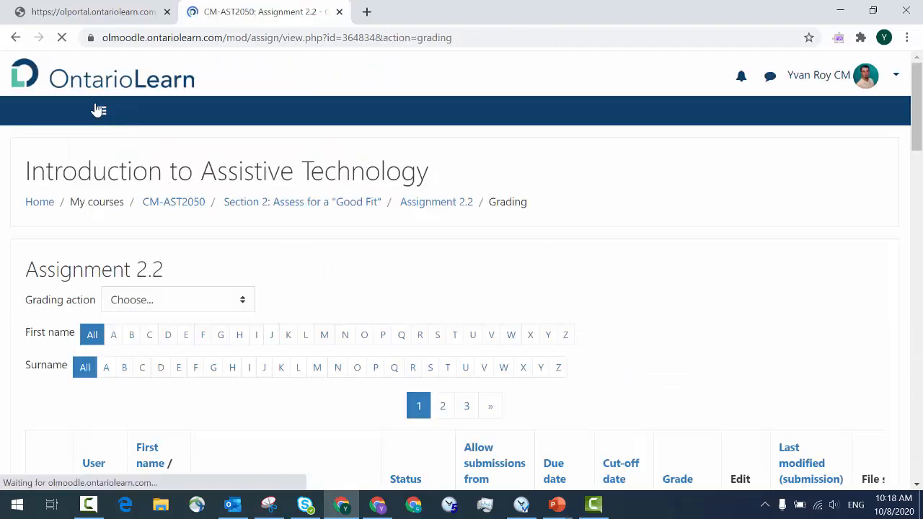
pyautogui.scroll(-3)
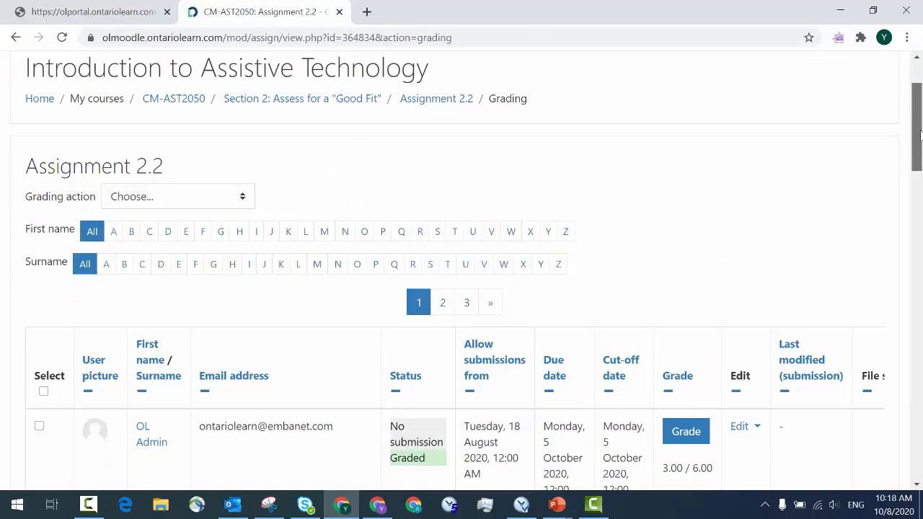